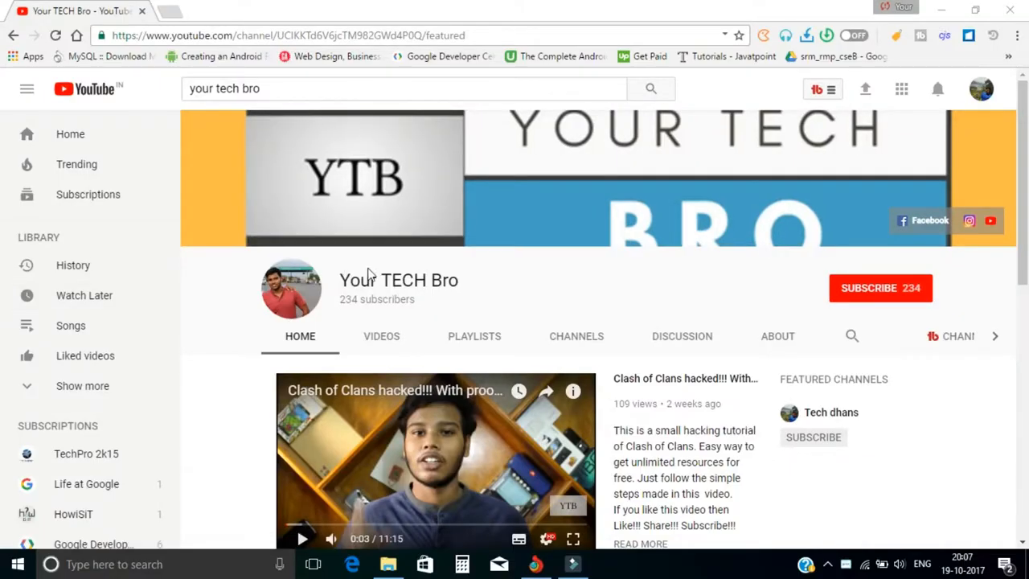
# Subscribe to the Your TECH Bro channel, bringing it to 235 subscribers.
pyautogui.doubleClick(398, 280)
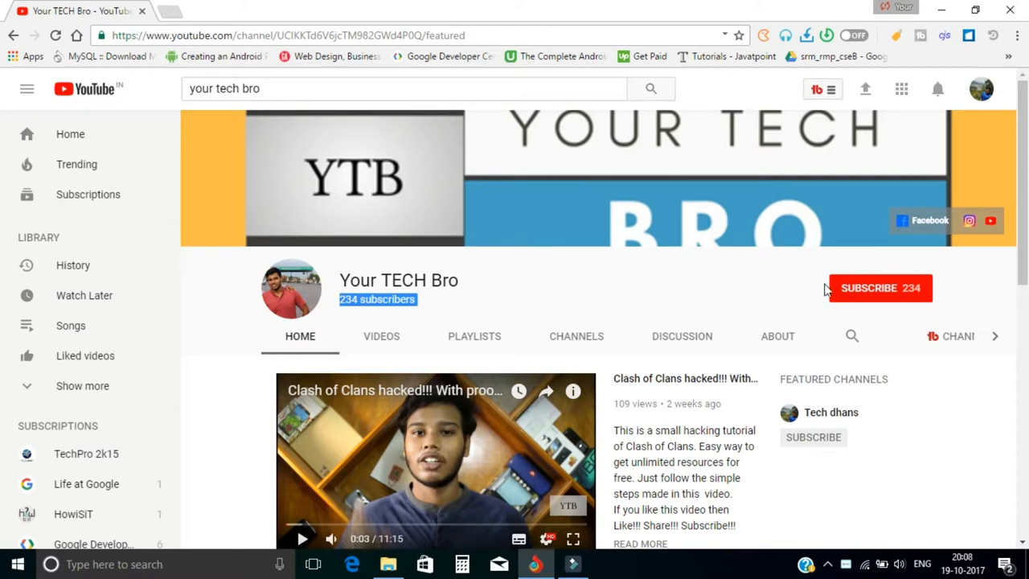
pyautogui.click(868, 287)
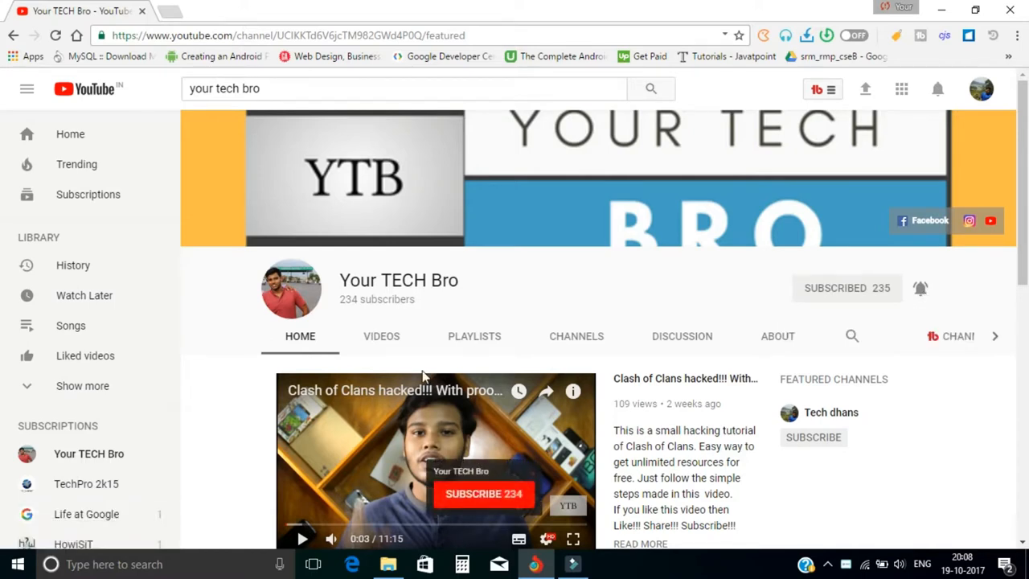
# Browse the channel's Videos list down to the Samsung Galaxy C7 Pro reviews.
pyautogui.click(381, 336)
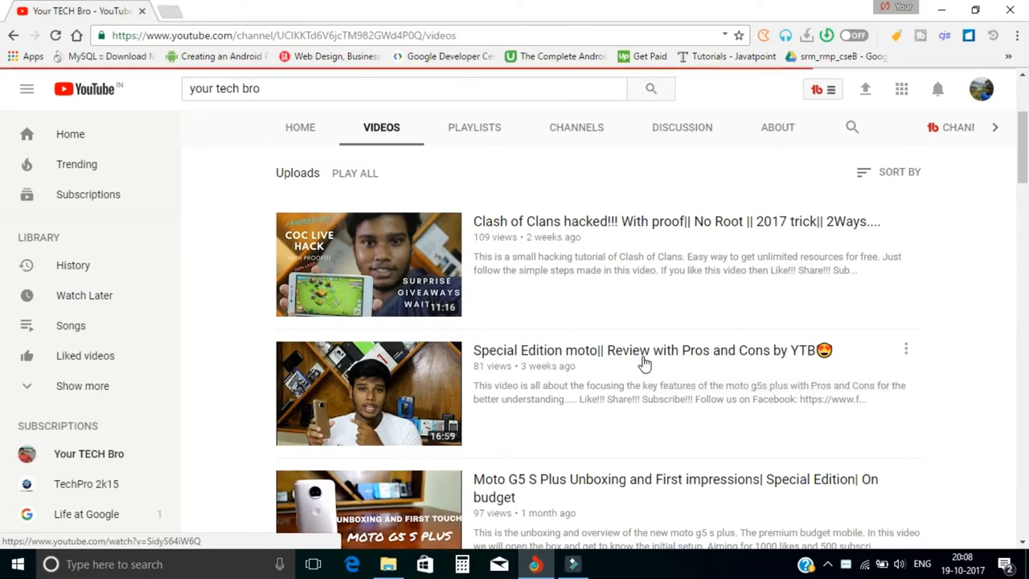
pyautogui.scroll(-3)
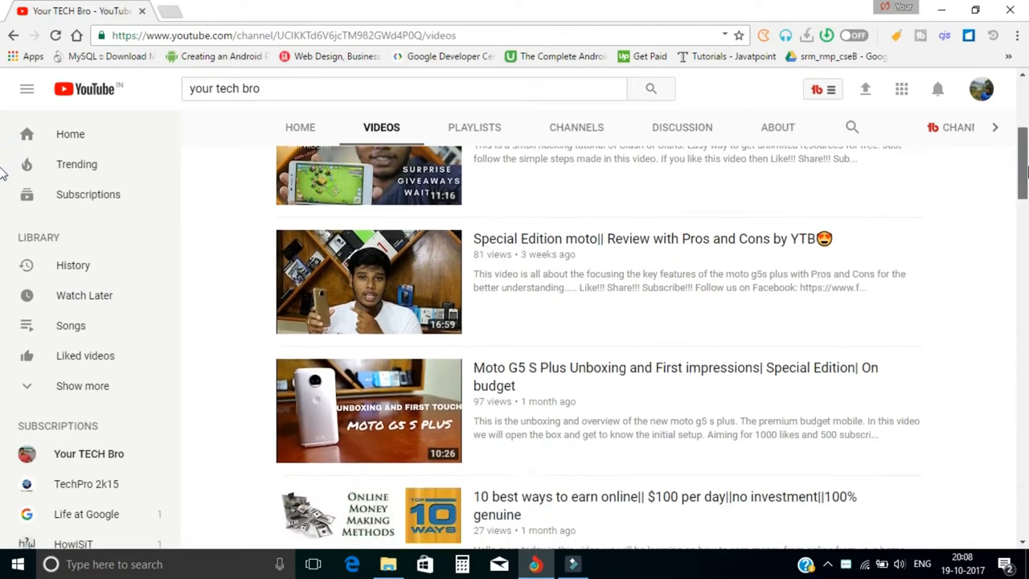
pyautogui.scroll(-3)
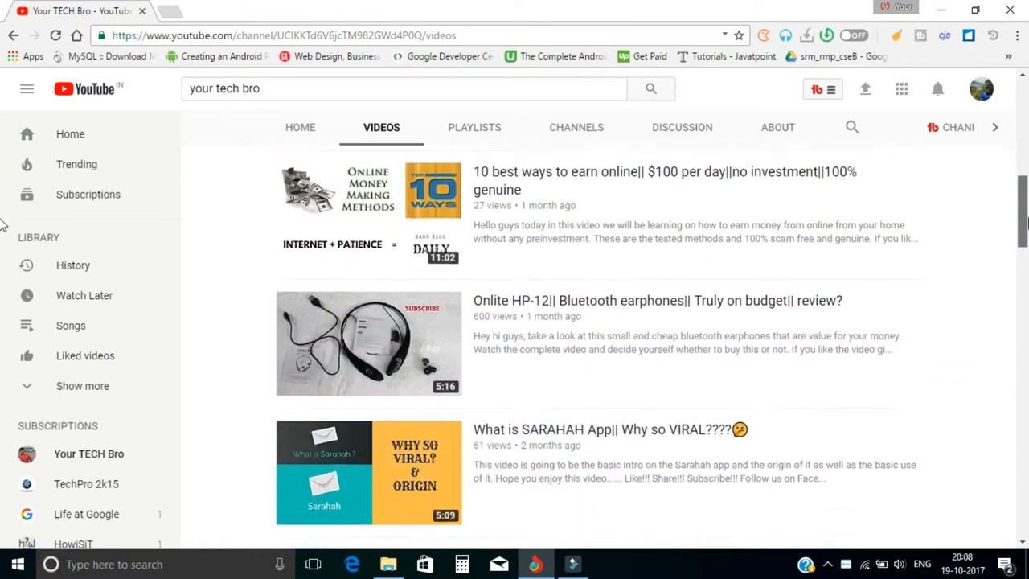
pyautogui.scroll(-3)
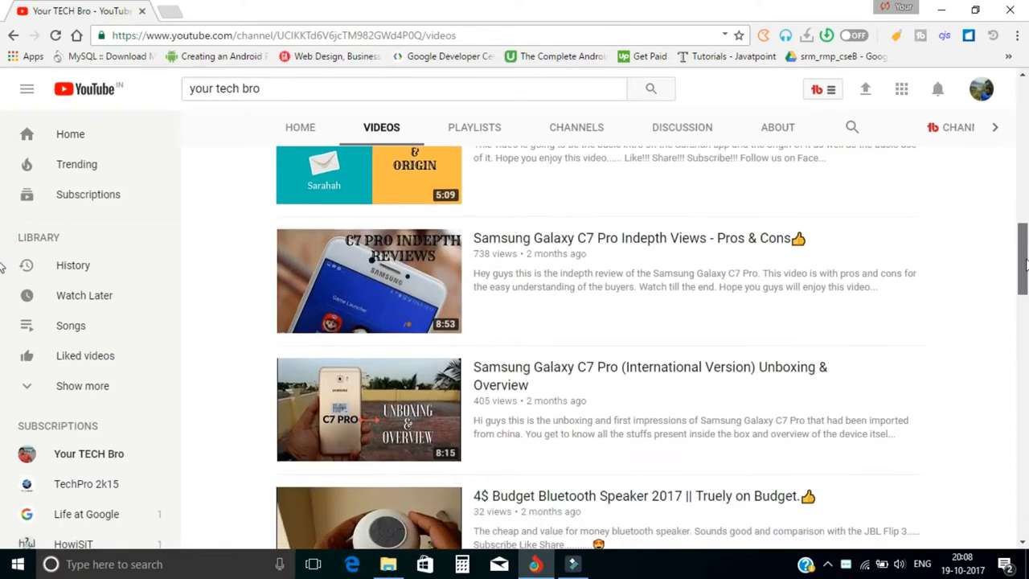